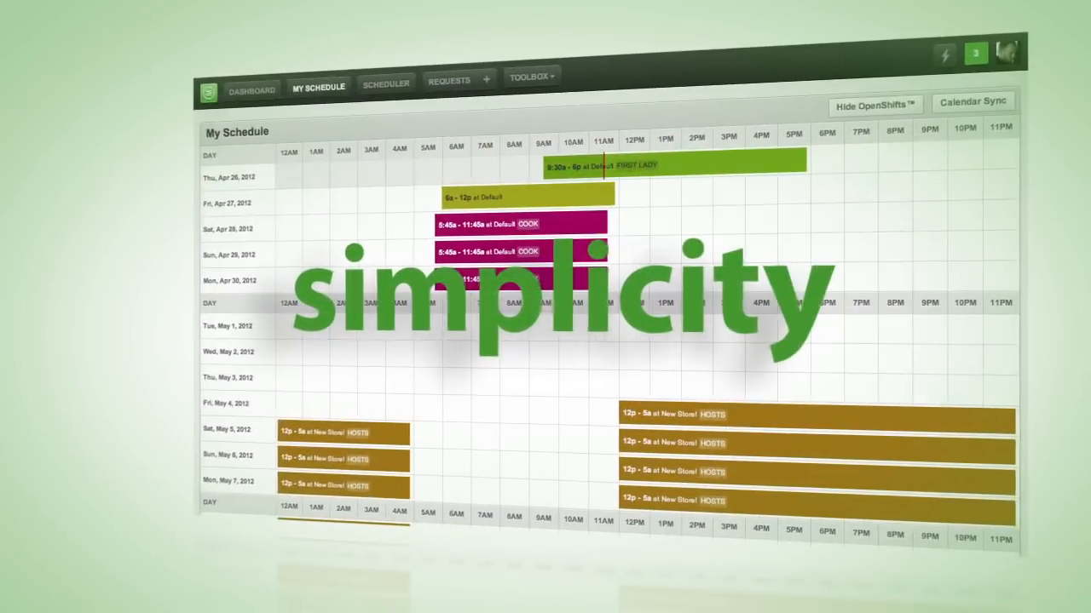
# Bring up the Shift on Sat, Jun 2 details, the 5/29/2012 time-off request and the Publish Changes panel.
pyautogui.click(385, 86)
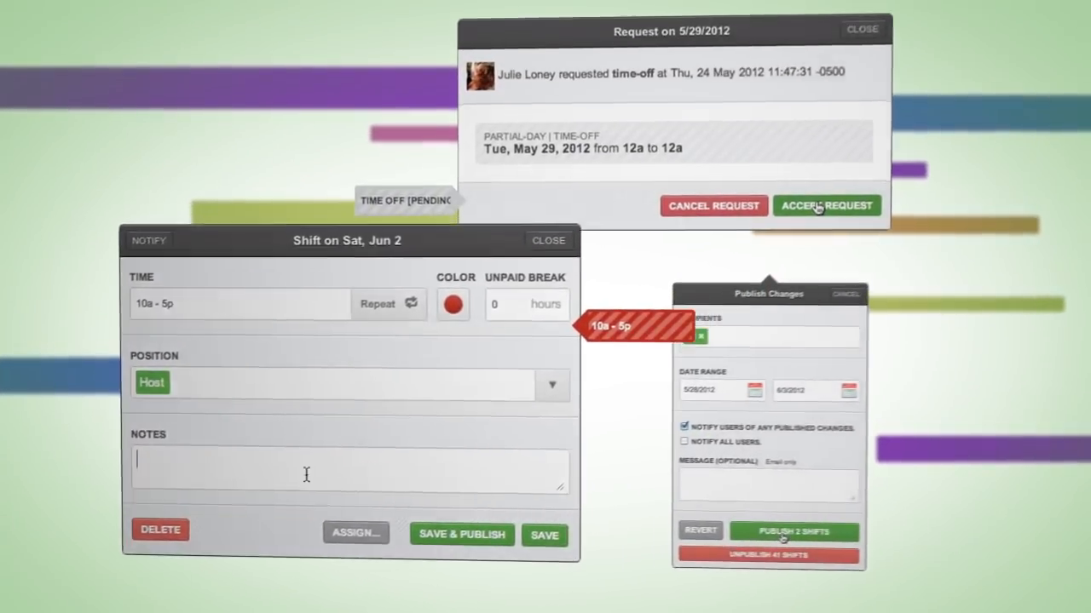
# Open Glen's Tue, Jun 12 shift in Edit Shift and show its Position choices.
pyautogui.click(829, 205)
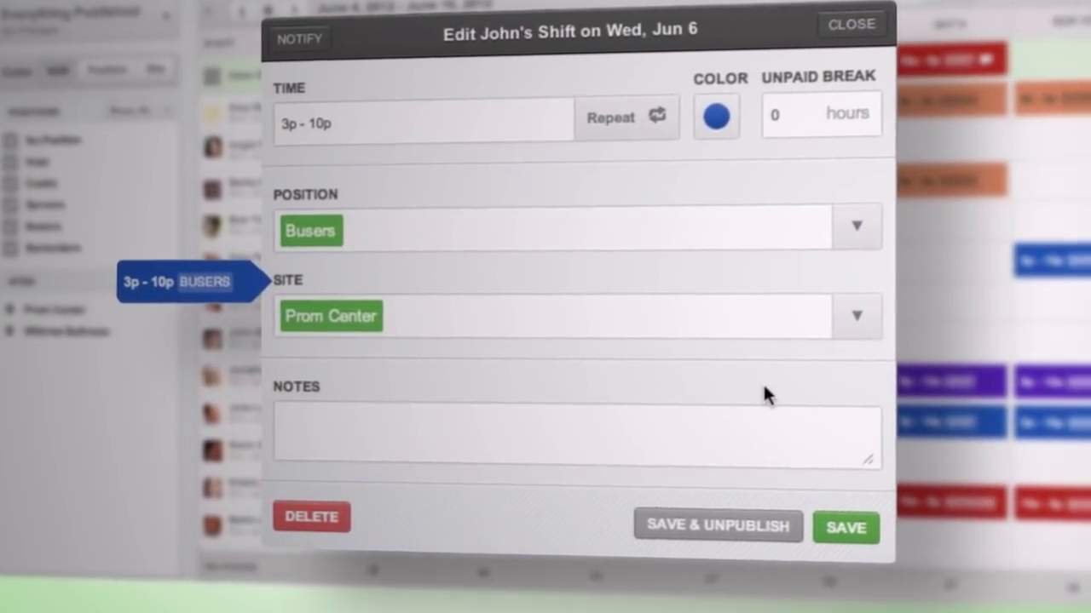
pyautogui.moveTo(900, 525)
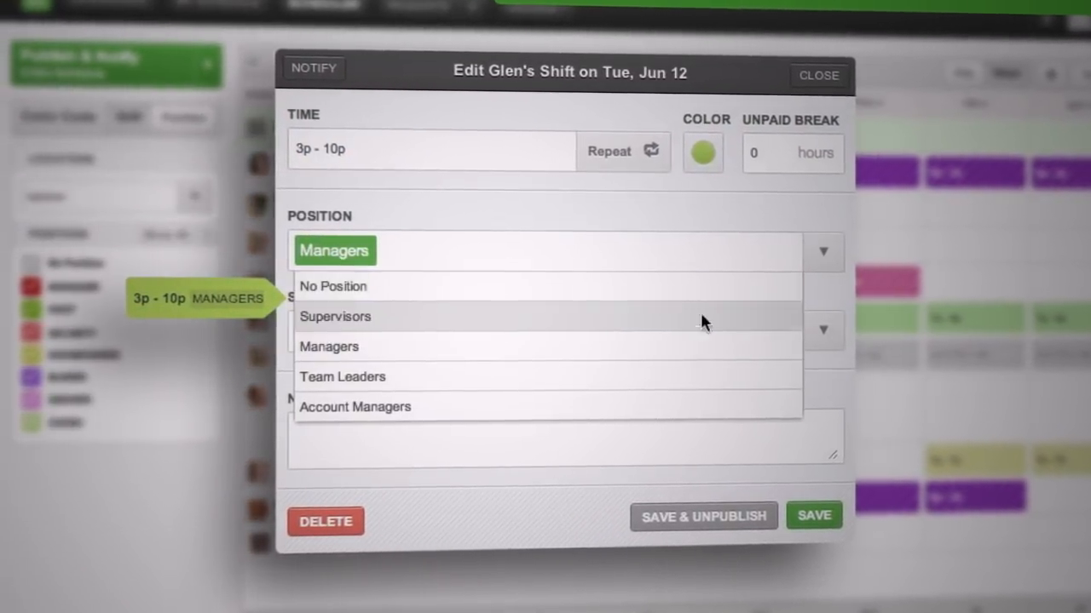
# Assign the shift to Team Leaders and add the note 'Staff Meeting'.
pyautogui.click(343, 376)
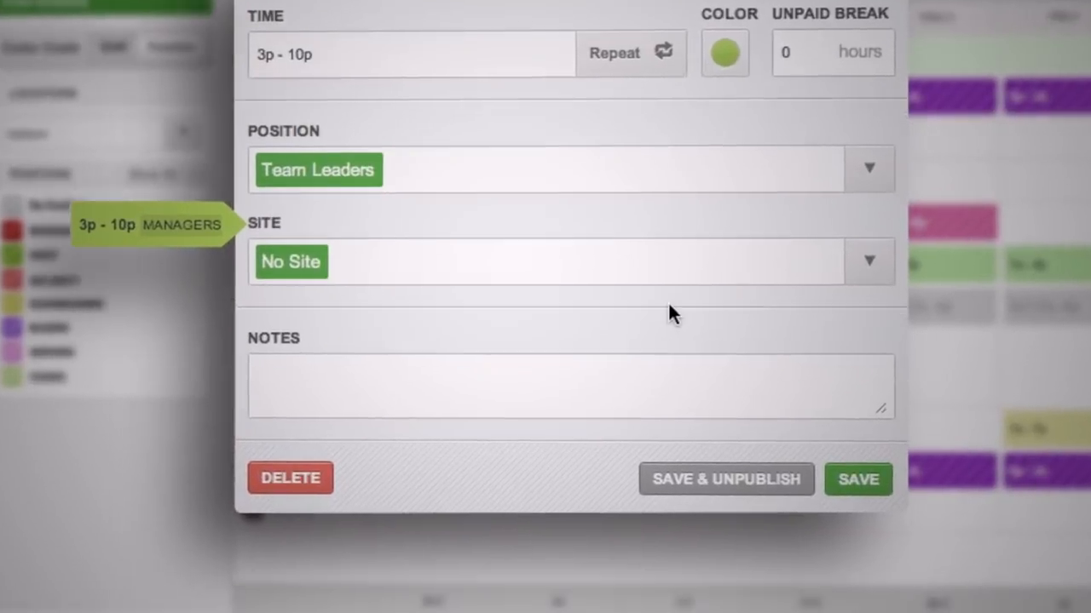
pyautogui.write('Staff')
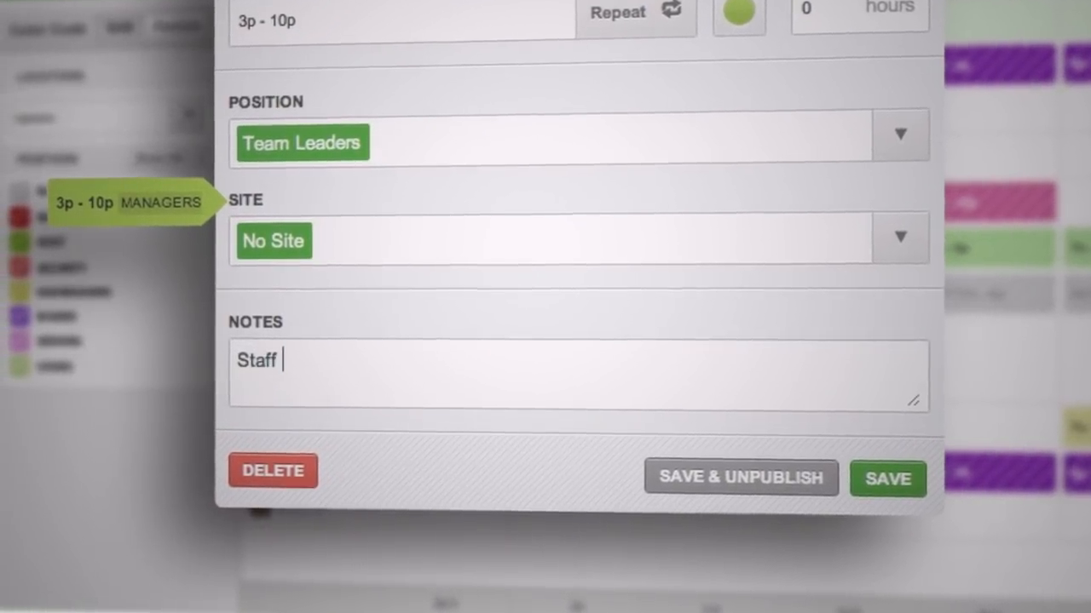
pyautogui.write('Meeting')
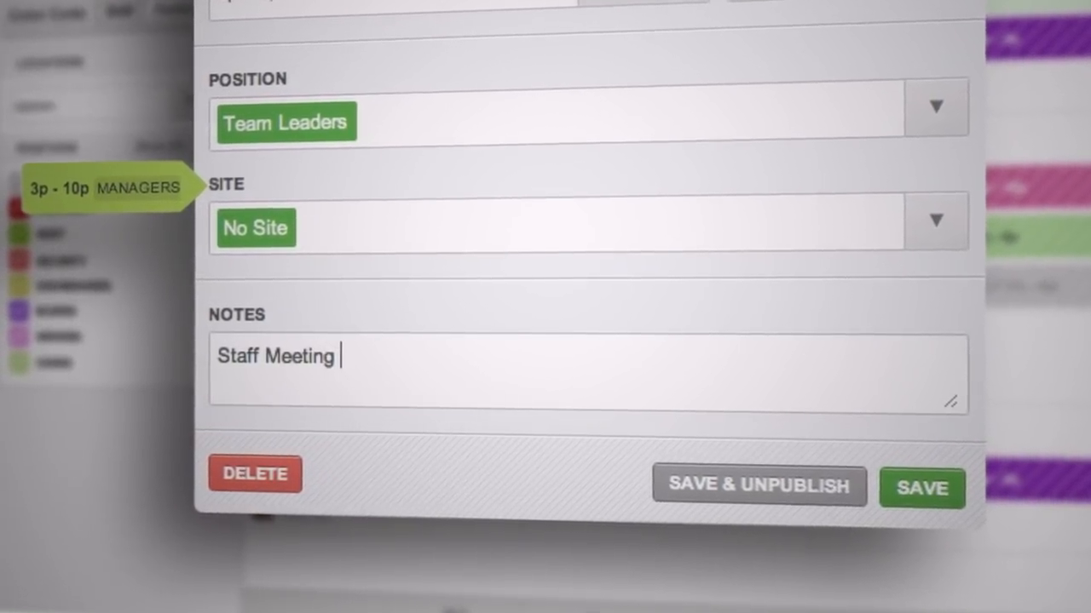